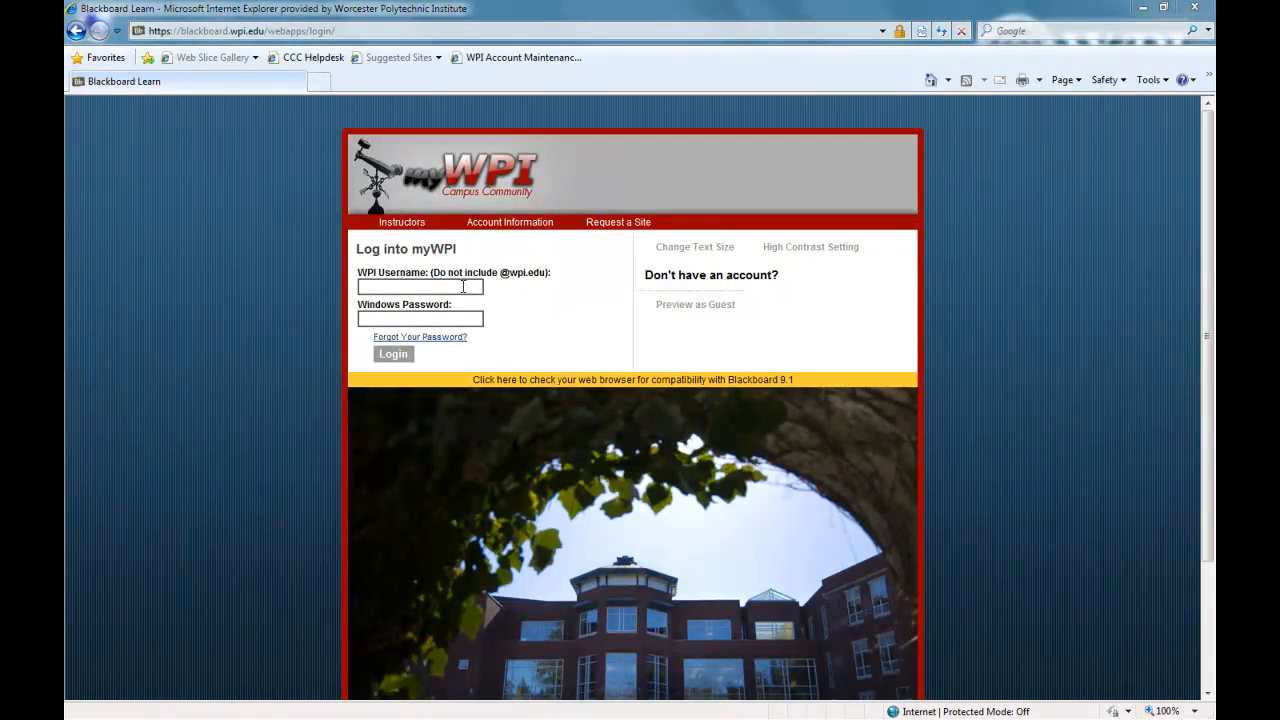
Log in to myWPI with the 'jo…' username and Windows password.
text(john-boynton)
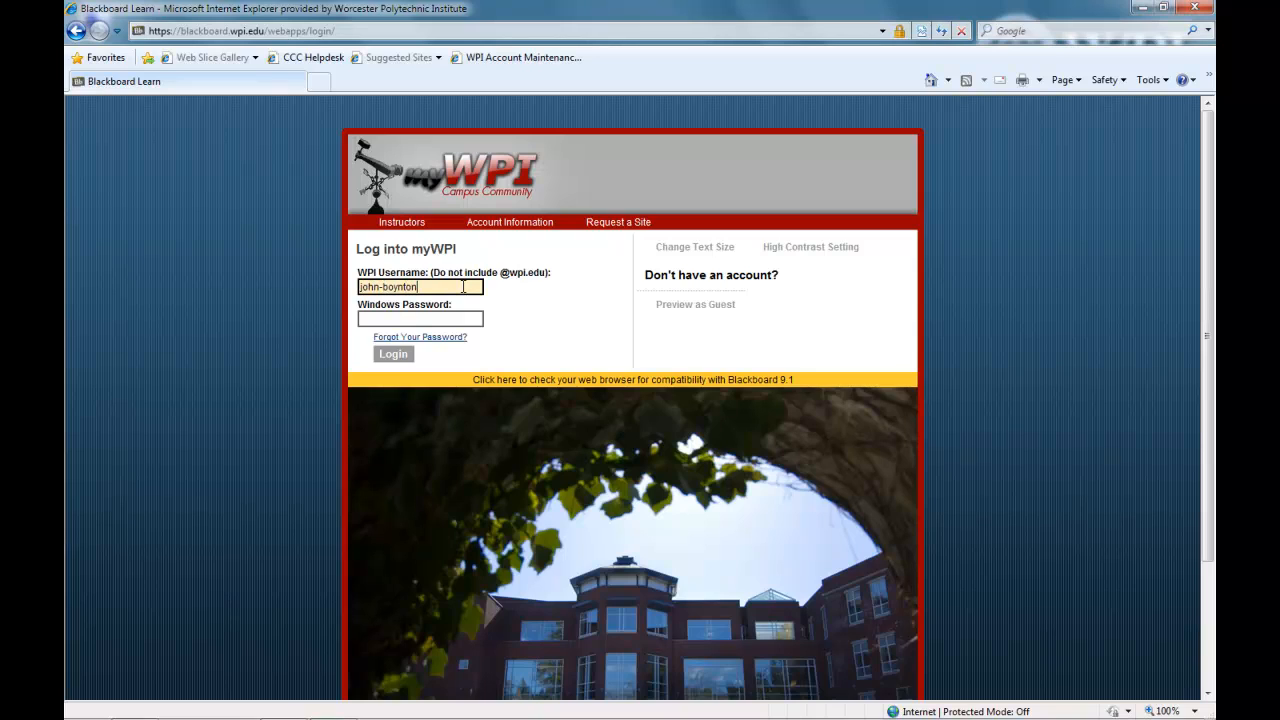
text(••••)
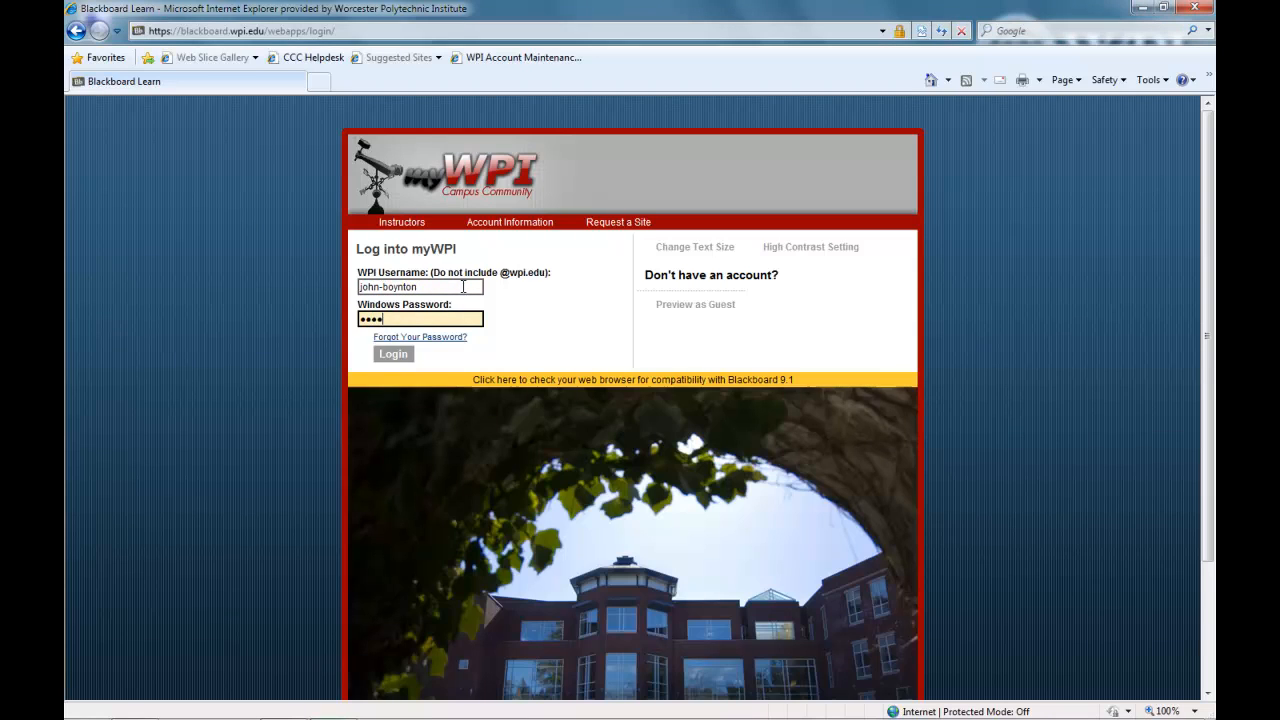
click(392, 354)
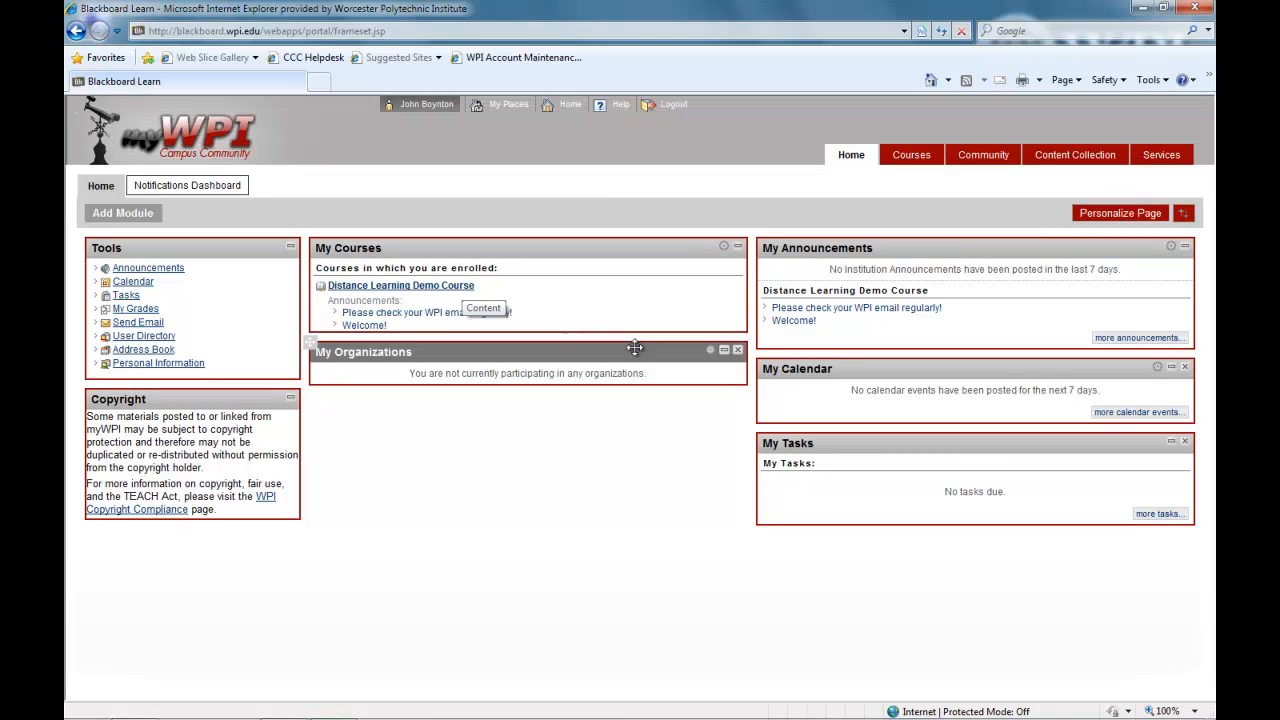
mouse_move(653, 357)
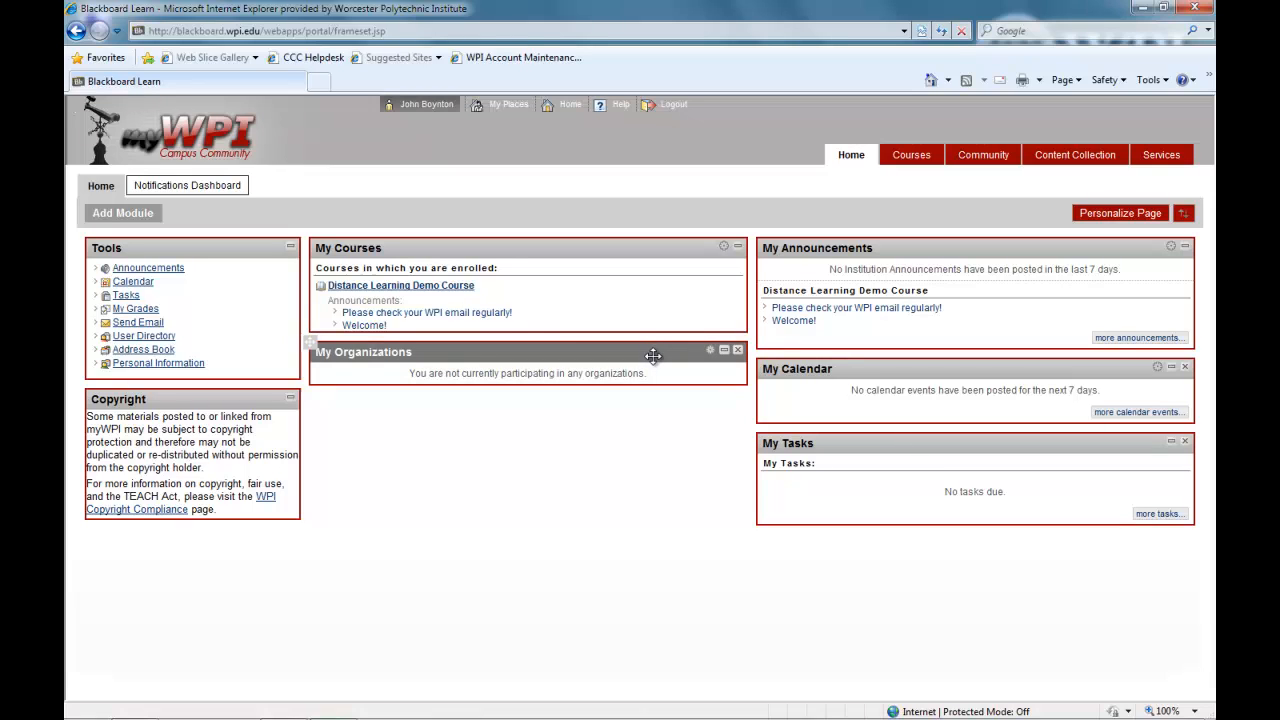
mouse_move(617, 345)
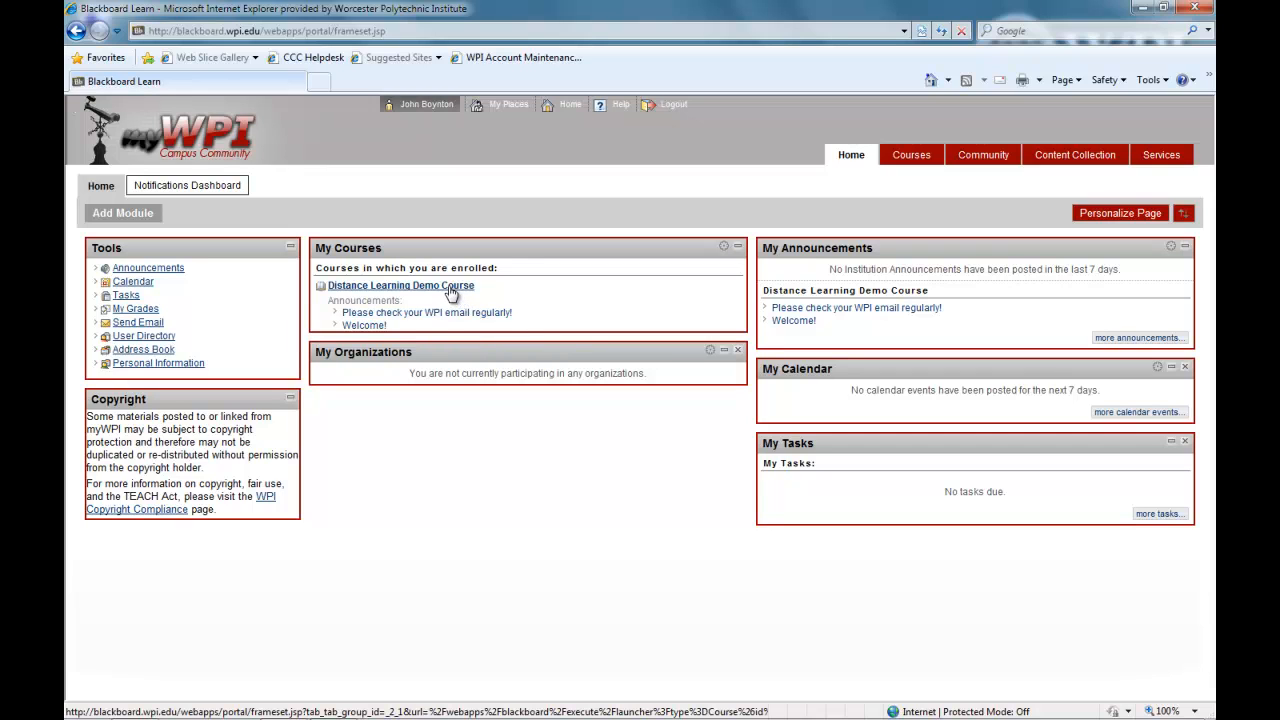
Open Distance Learning Demo Course from the My Courses list on the portal home page.
click(400, 285)
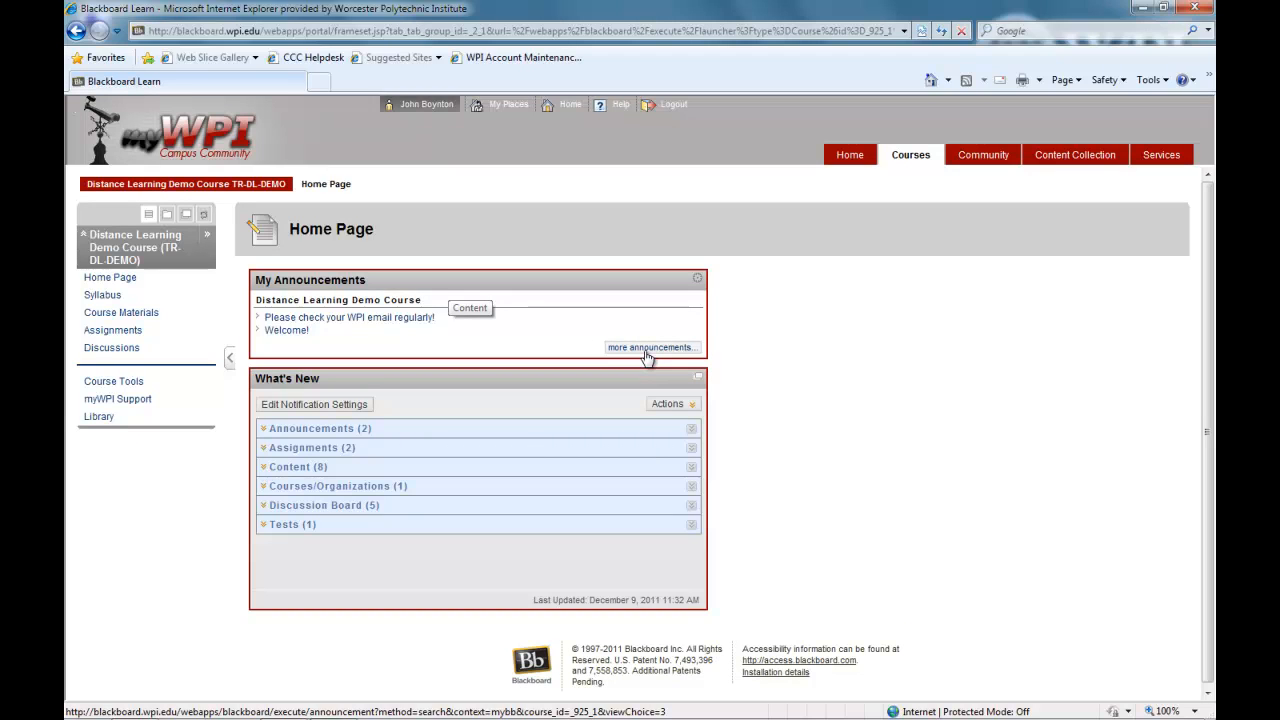
mouse_move(648, 351)
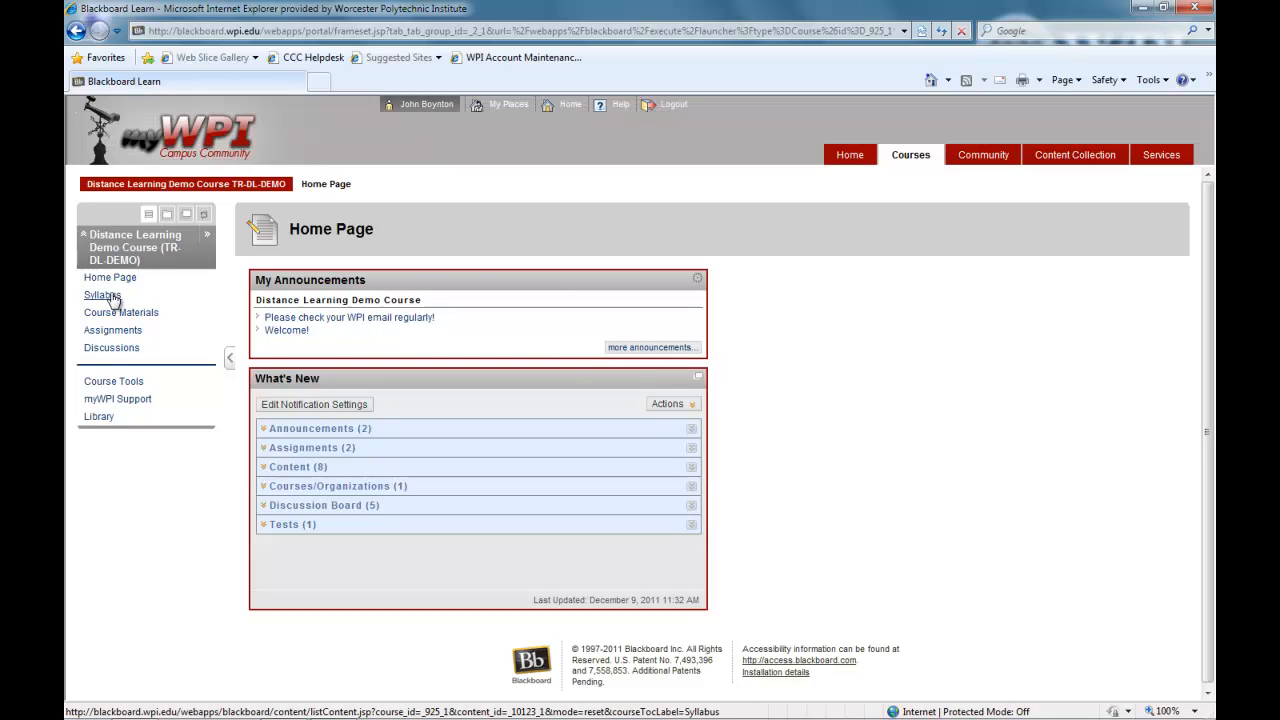
Show the Syllabus page with Course Syllabus, Course Schedule and Required Course Materials.
click(102, 294)
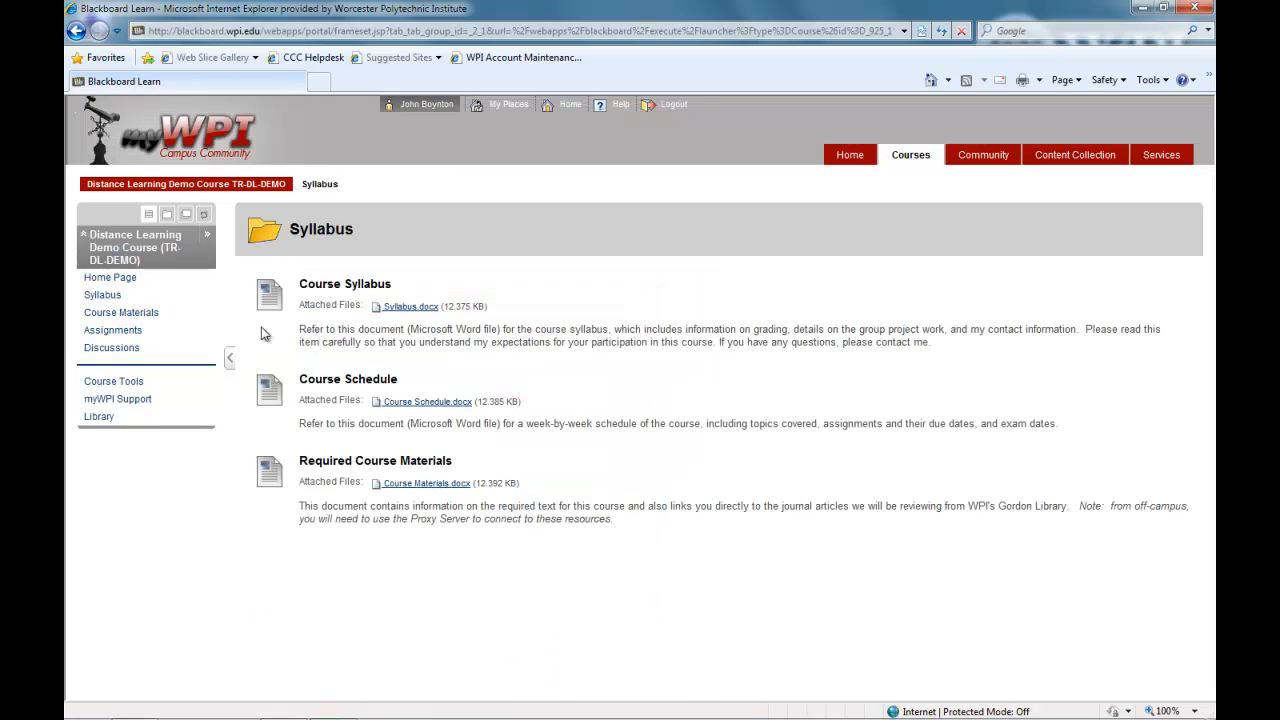
mouse_move(634, 364)
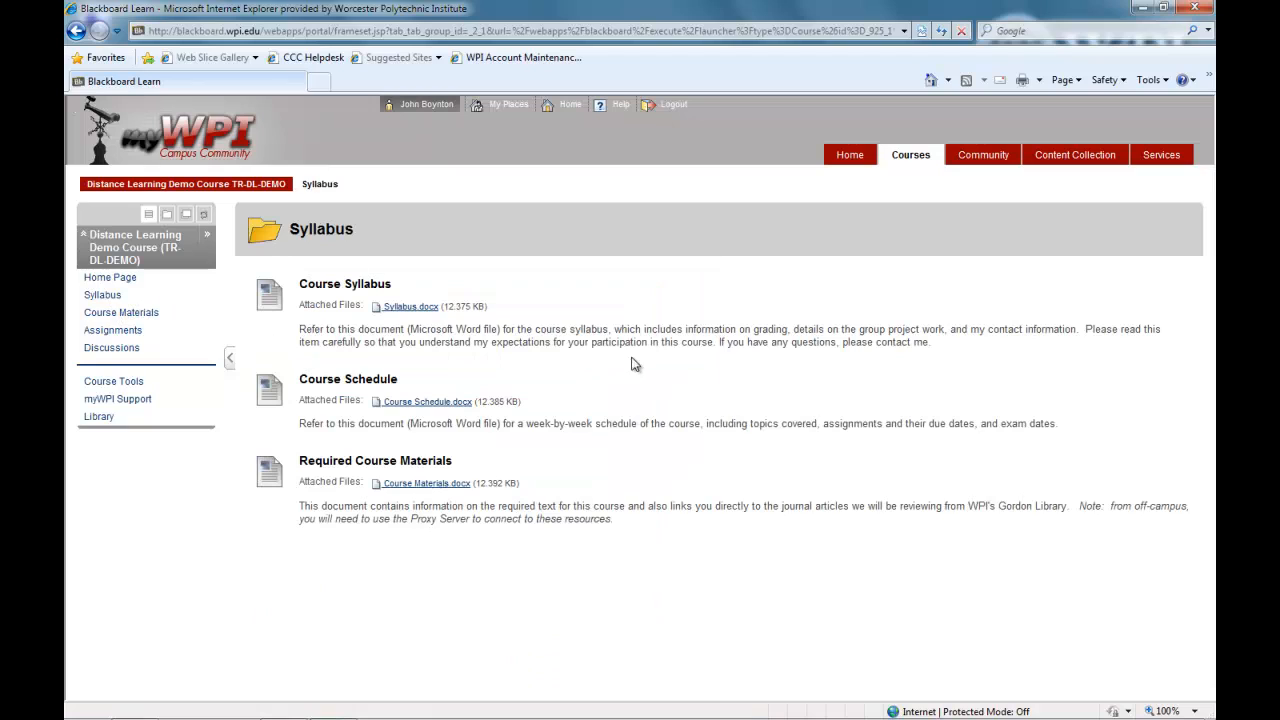
mouse_move(649, 361)
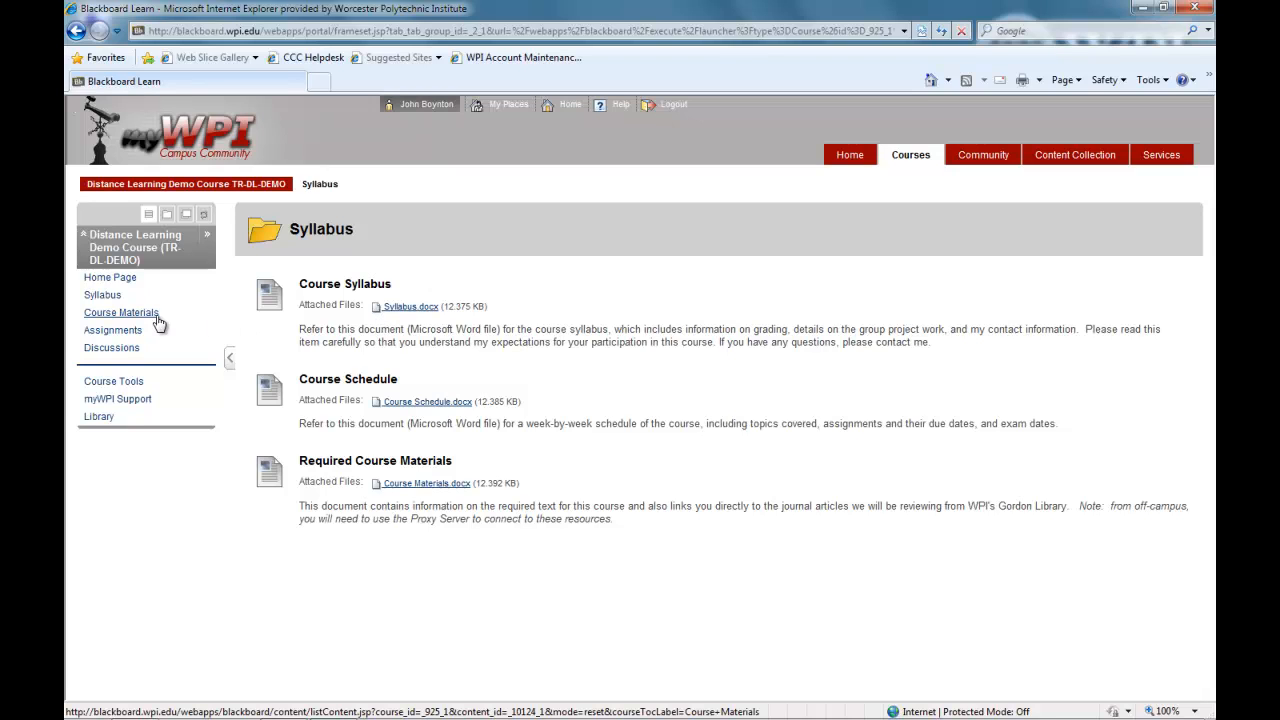
Show the Course Materials page listing the Week 1 through Week 7 folders.
click(120, 313)
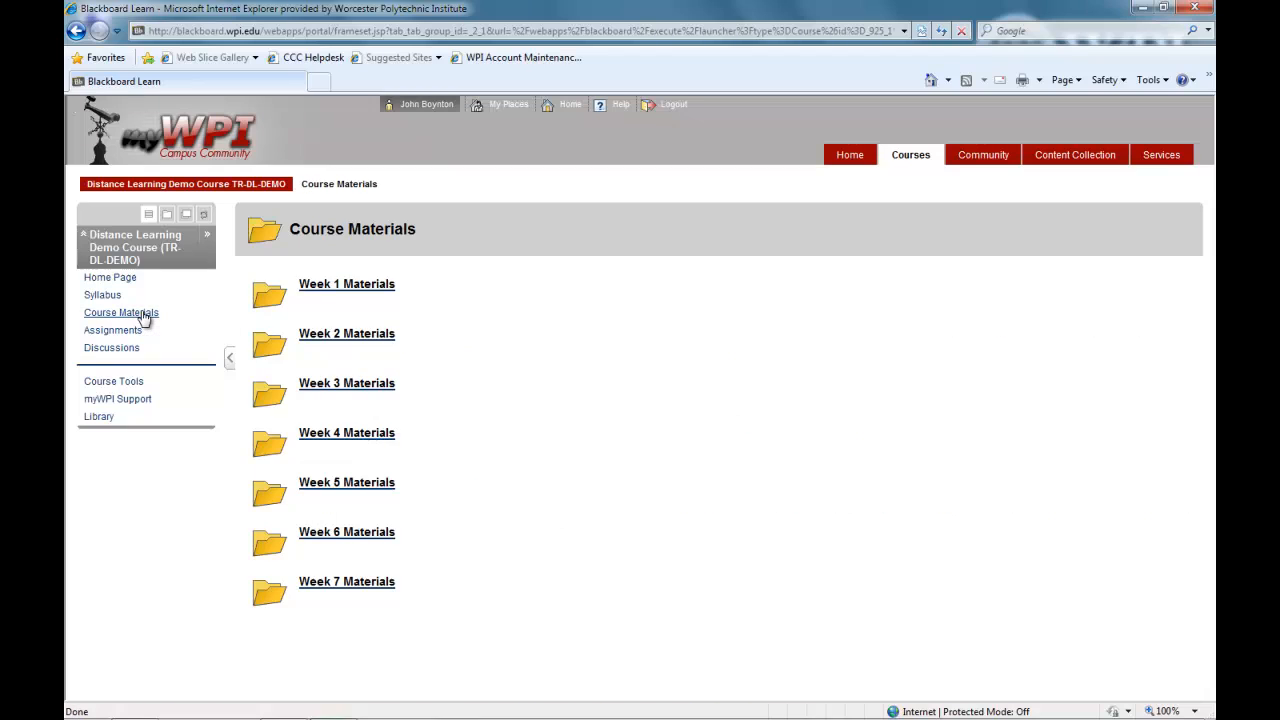
mouse_move(121, 313)
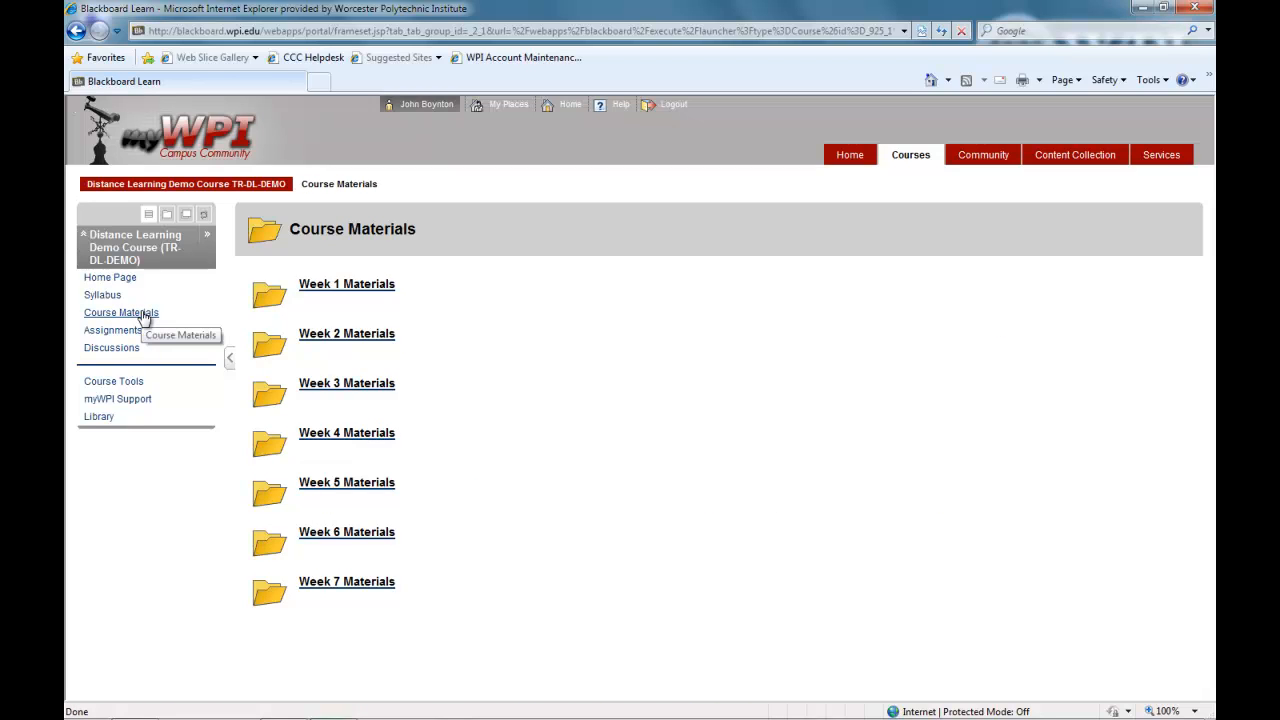
mouse_move(388, 360)
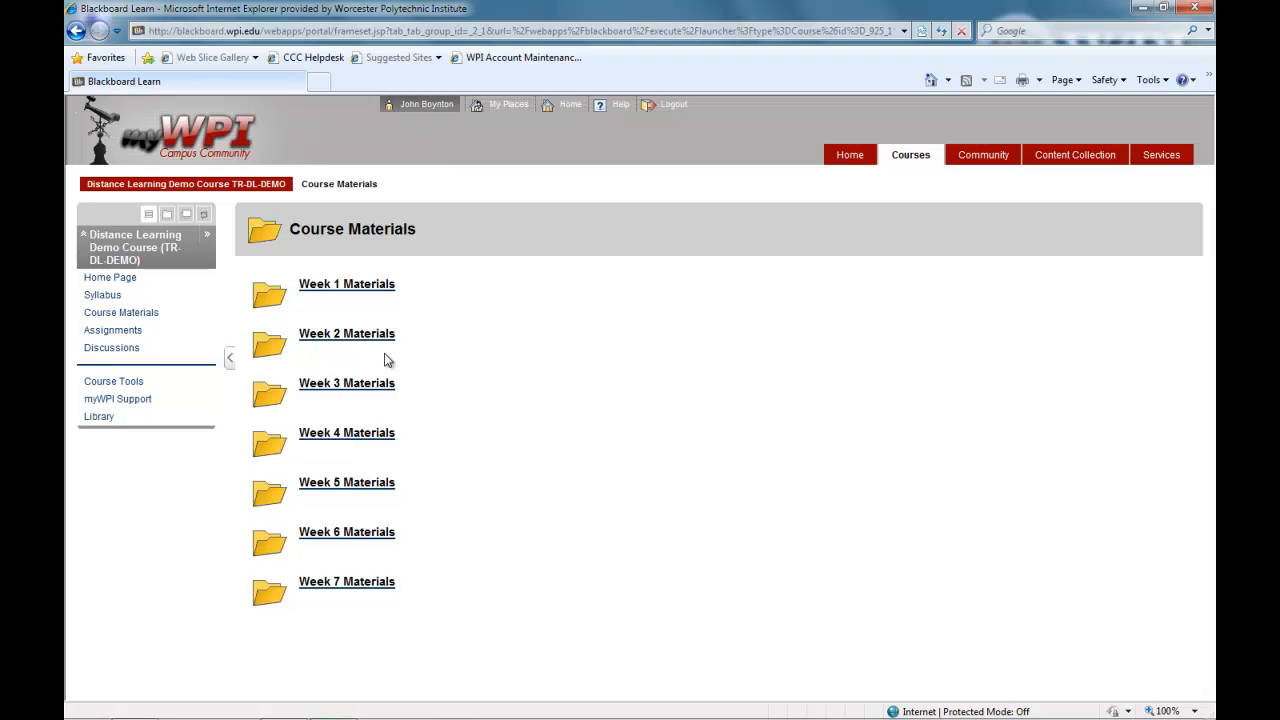
mouse_move(645, 360)
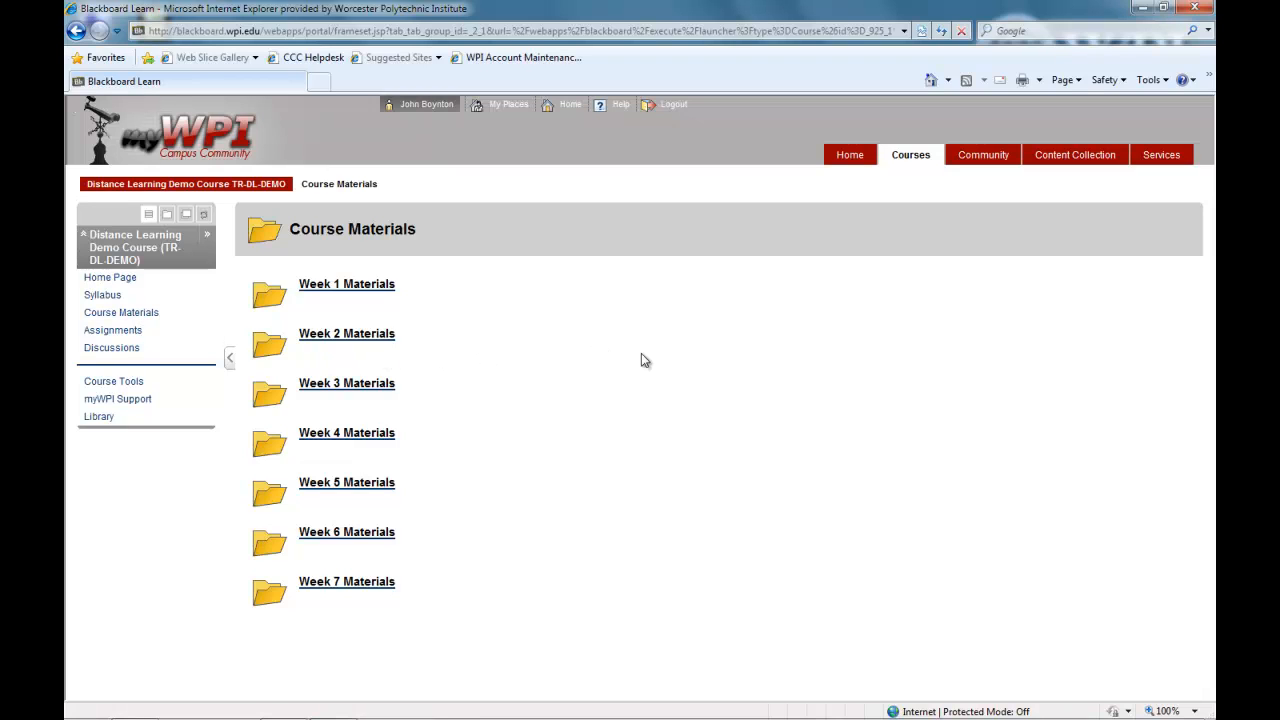
mouse_move(454, 455)
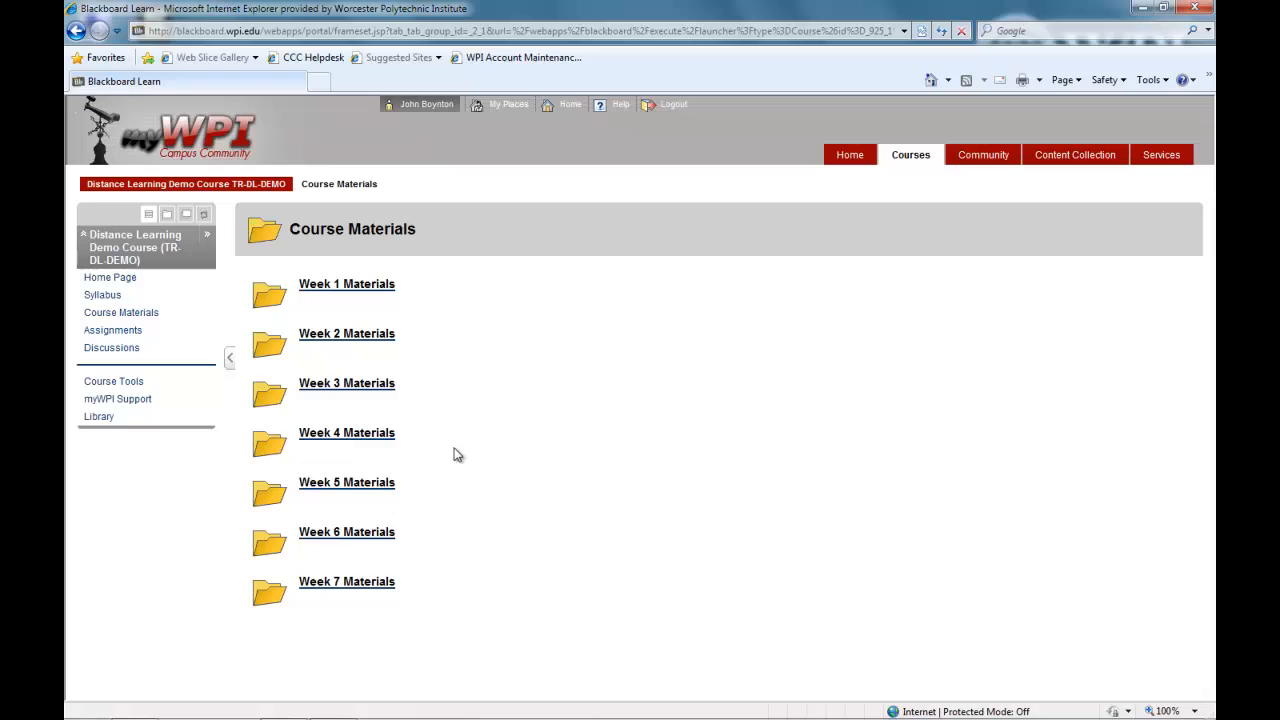
mouse_move(346, 482)
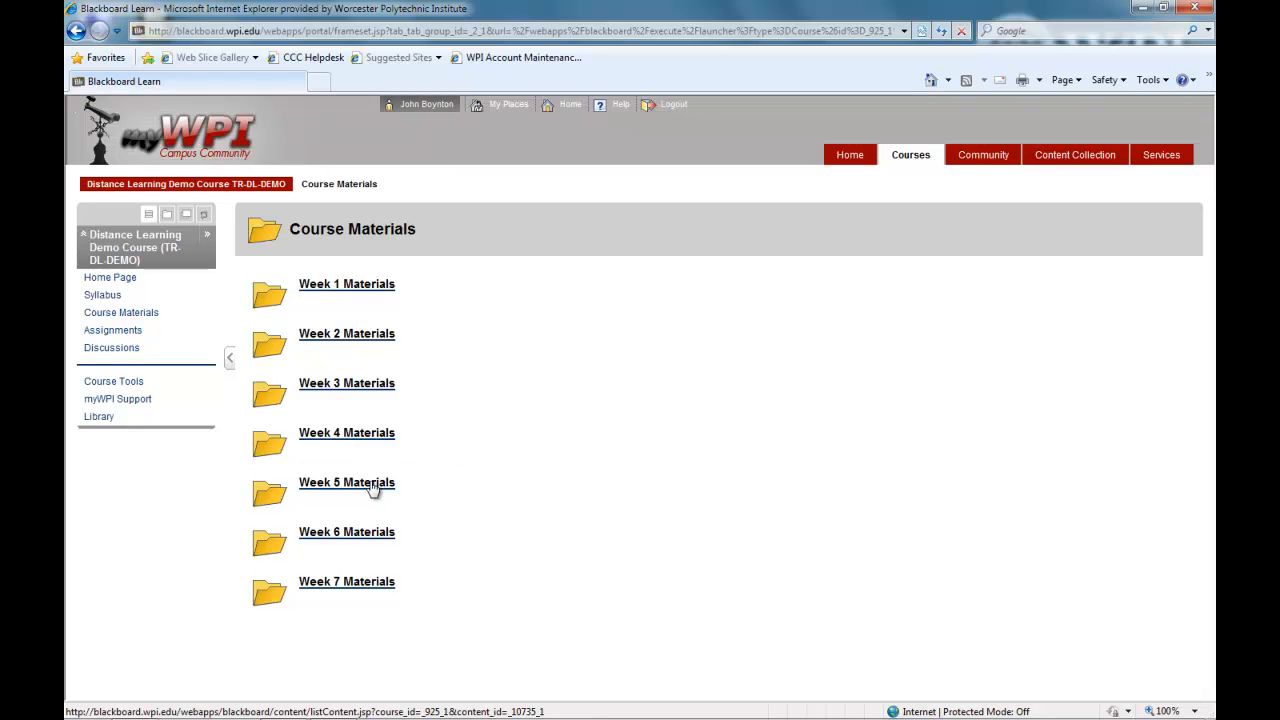
Open the Week 5 Materials folder and play its lecture video.
click(346, 482)
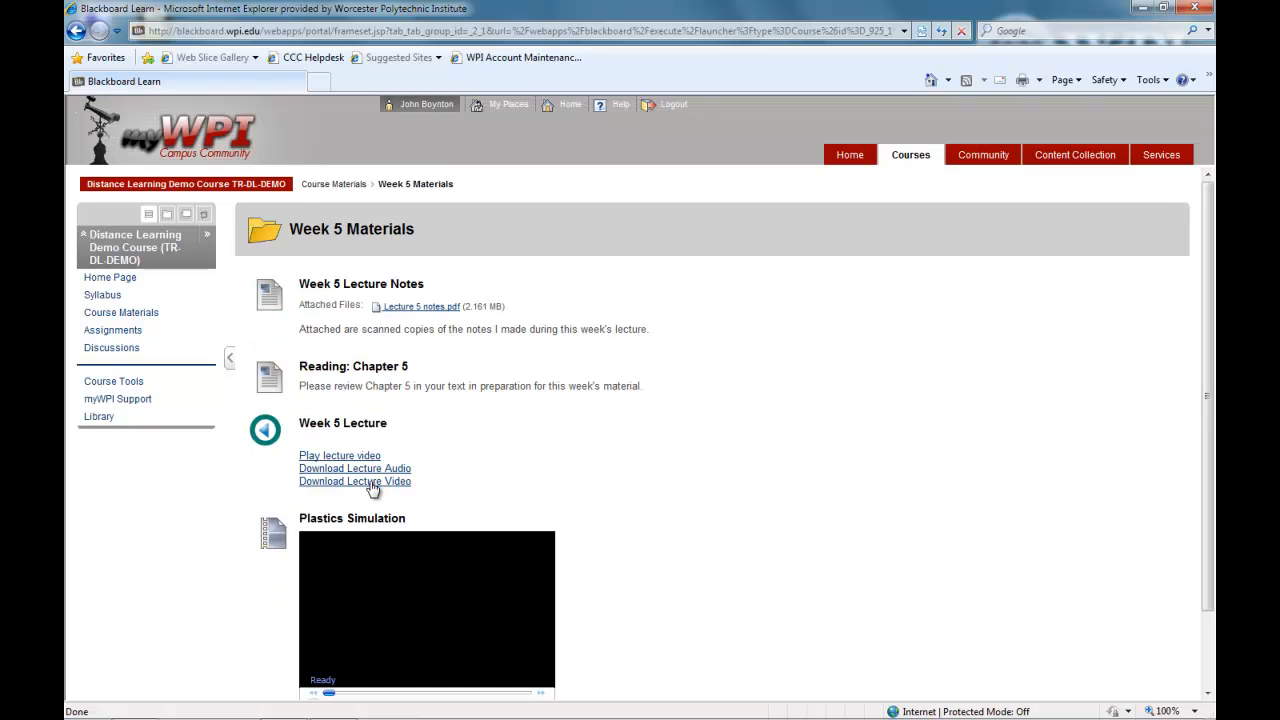
mouse_move(385, 465)
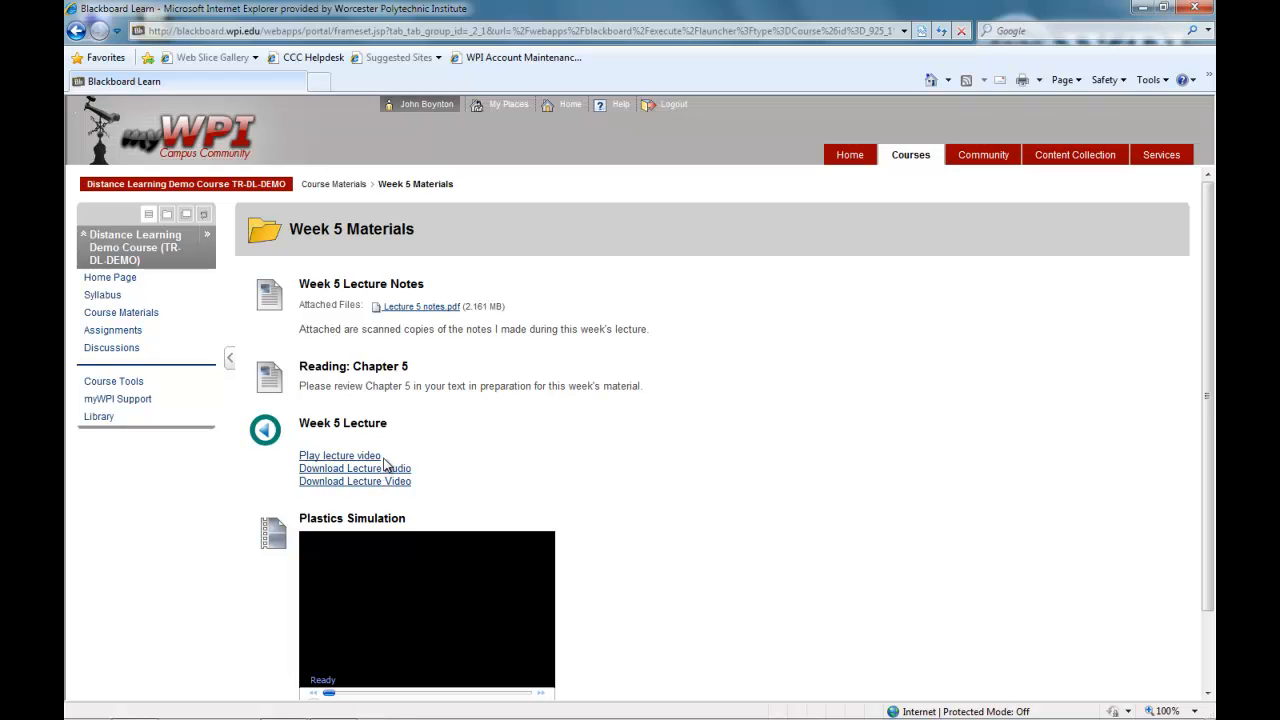
click(339, 455)
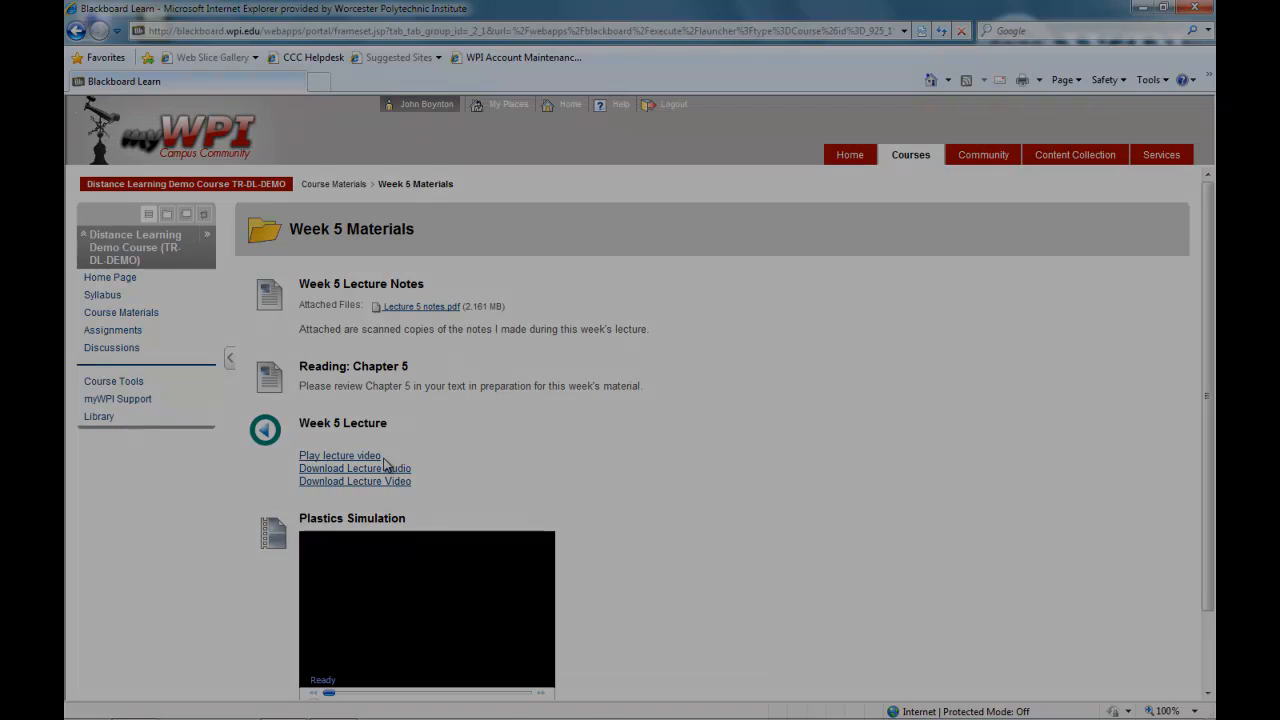
Return to Course Materials, view the Assignments folder, then open the Discussion Board.
click(333, 183)
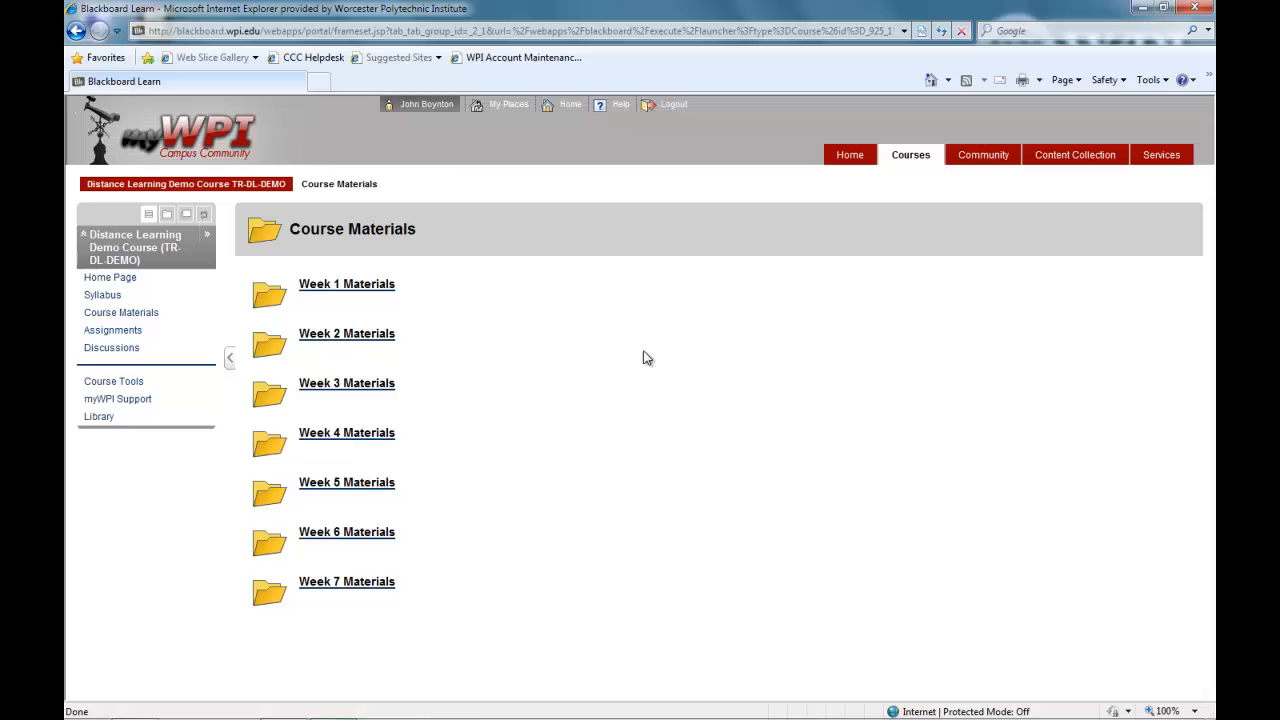
mouse_move(405, 365)
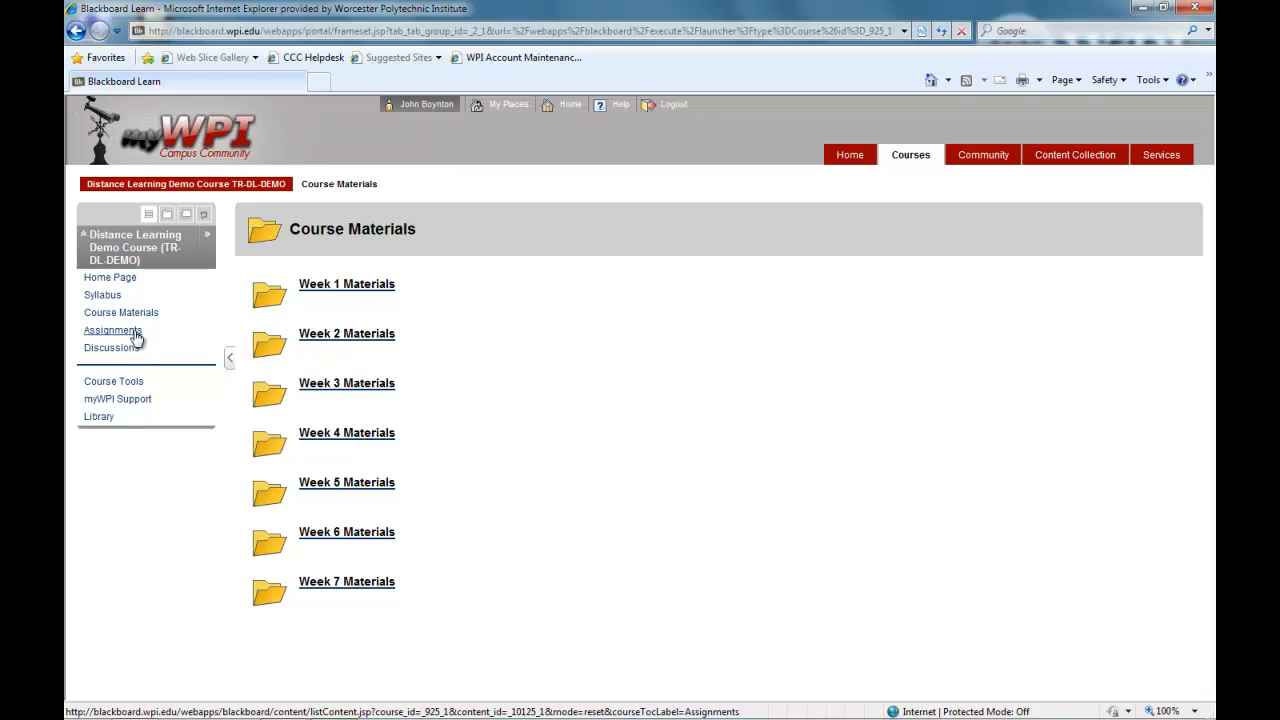
click(112, 330)
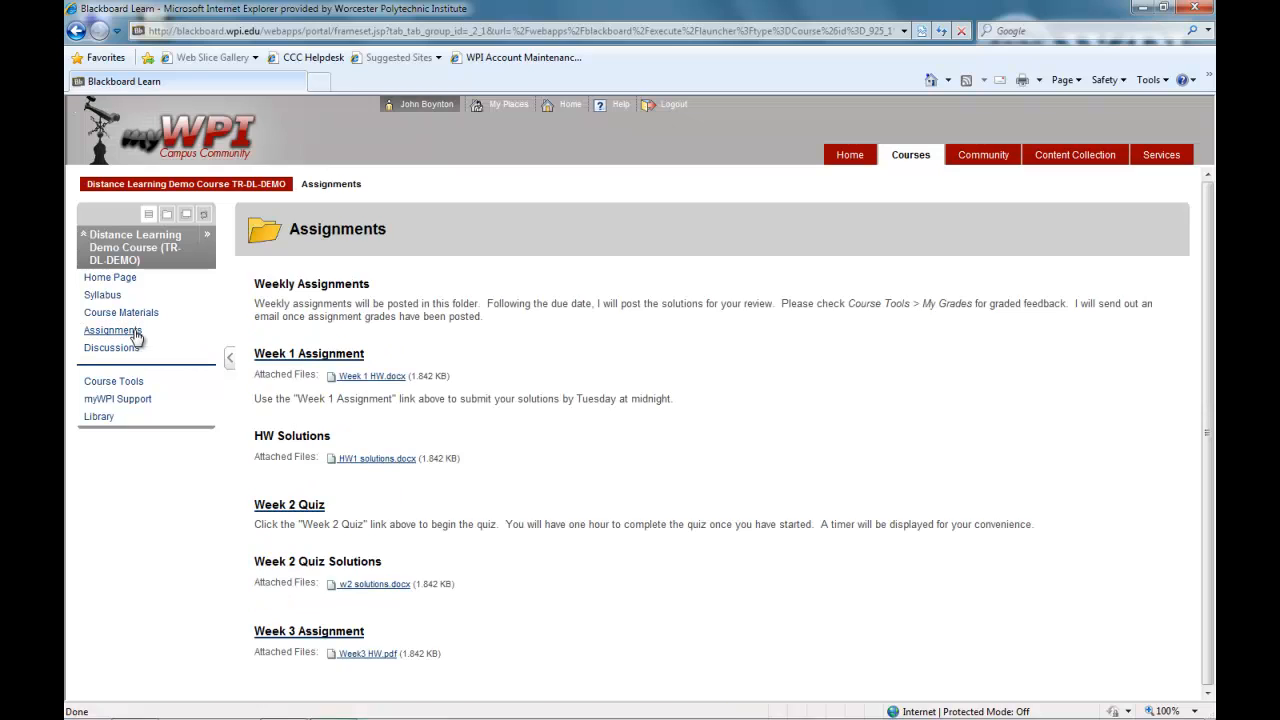
mouse_move(615, 352)
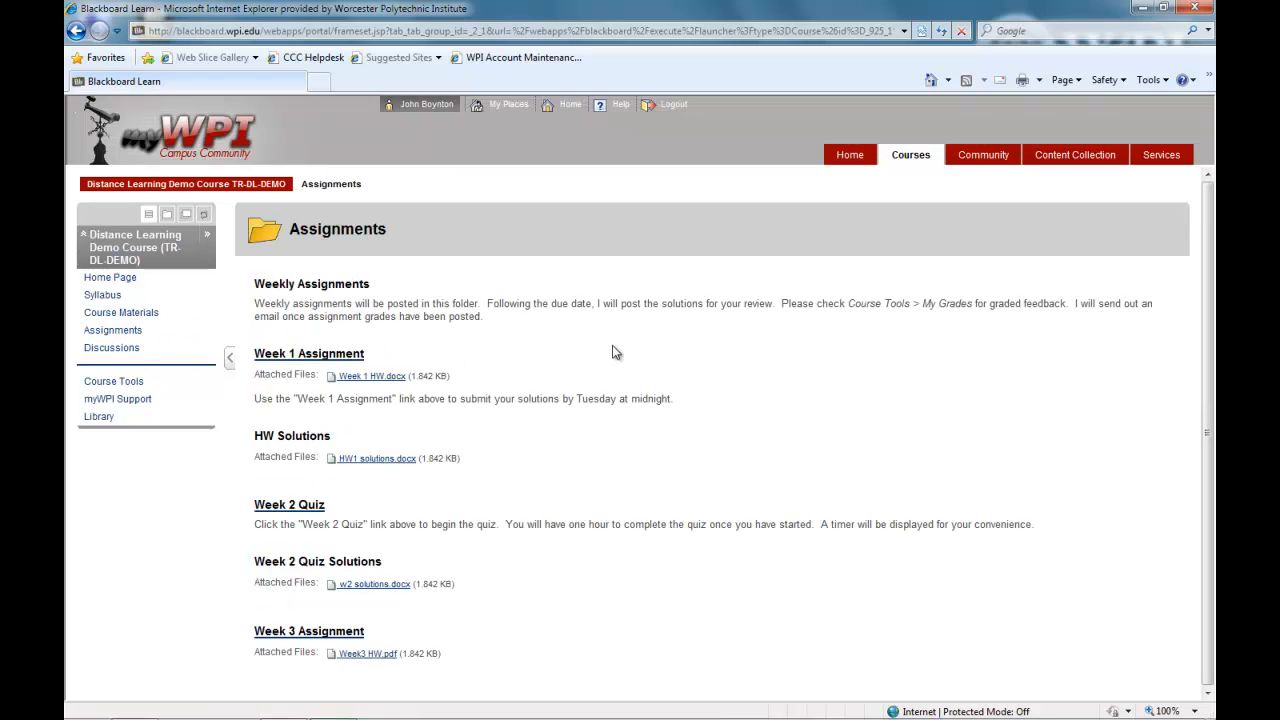
mouse_move(649, 351)
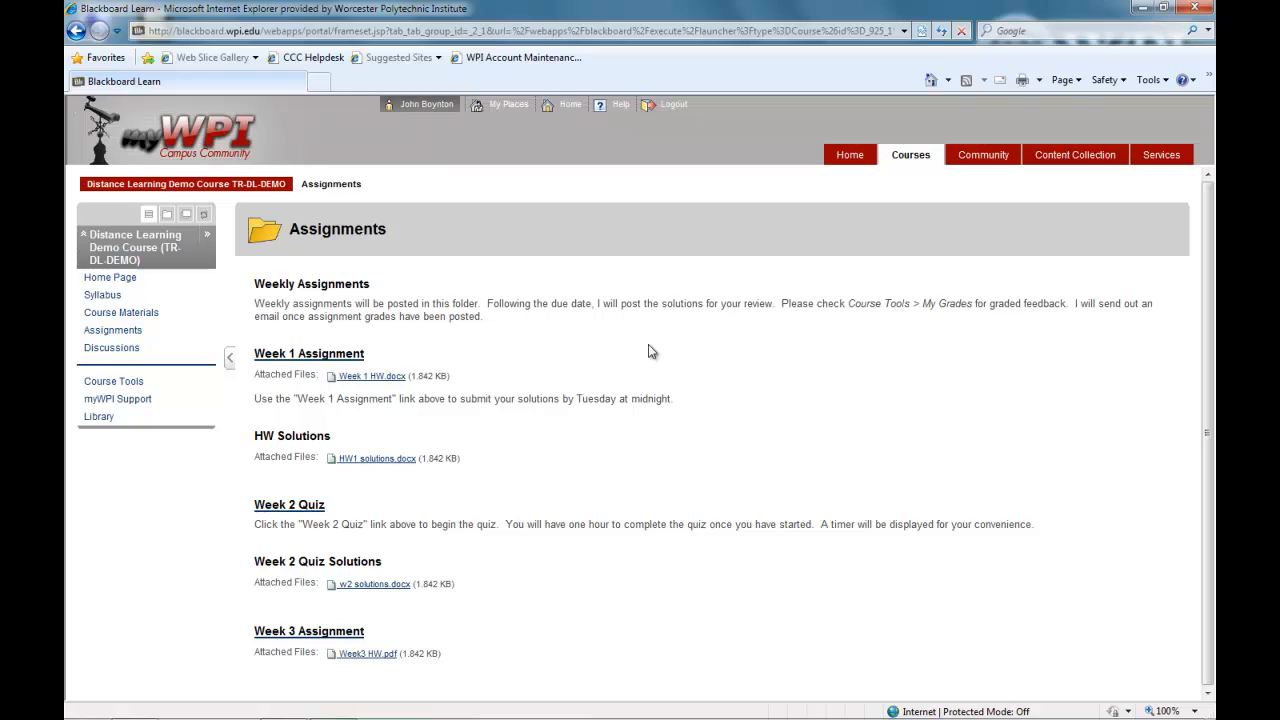
mouse_move(513, 338)
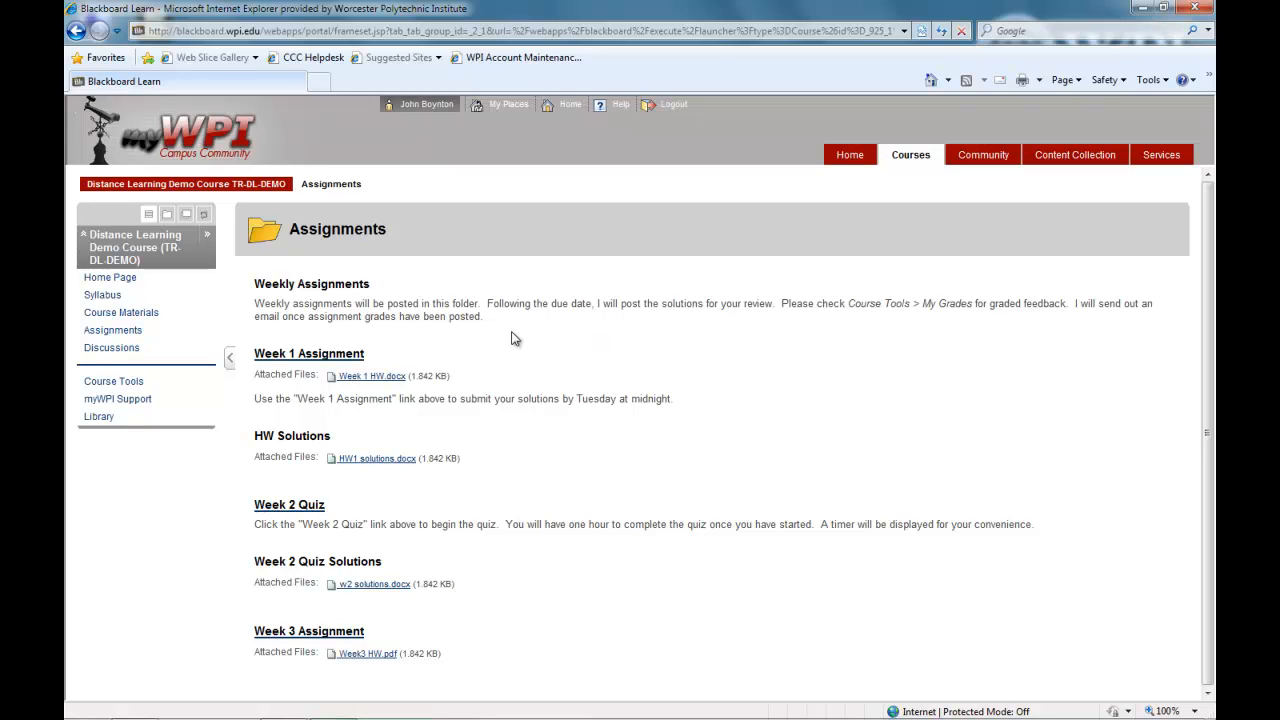
mouse_move(499, 487)
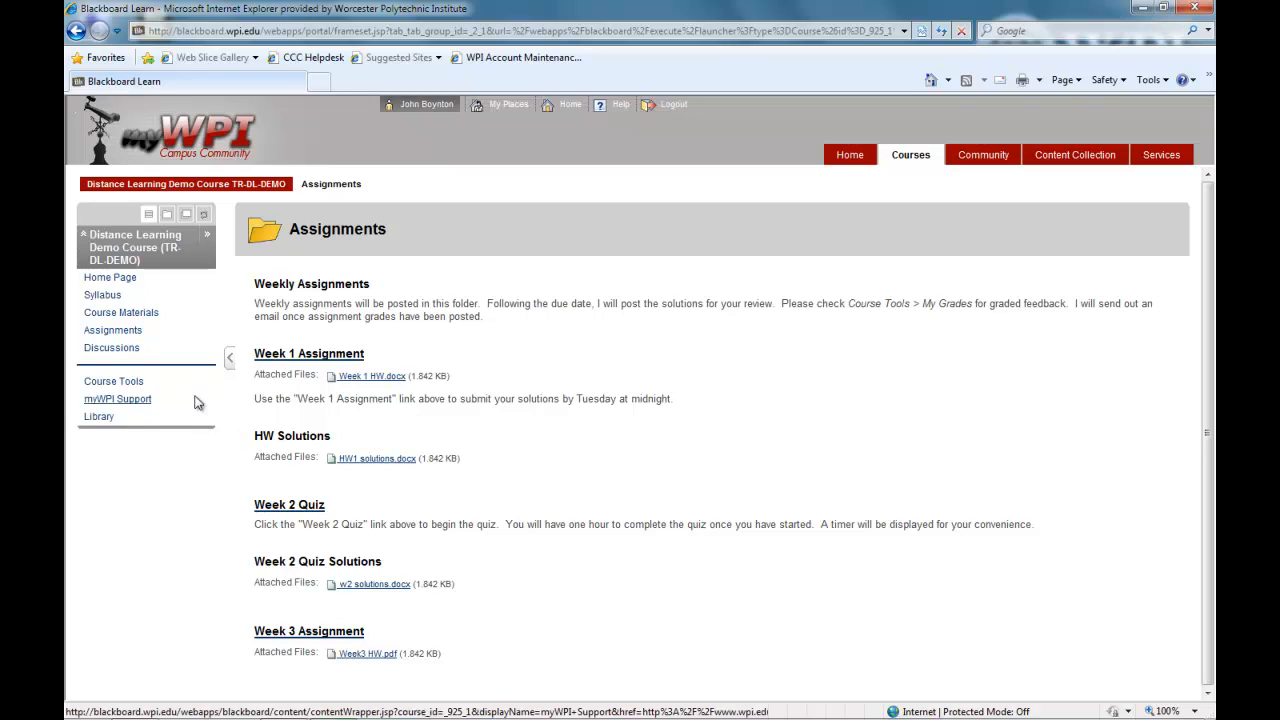
mouse_move(111, 347)
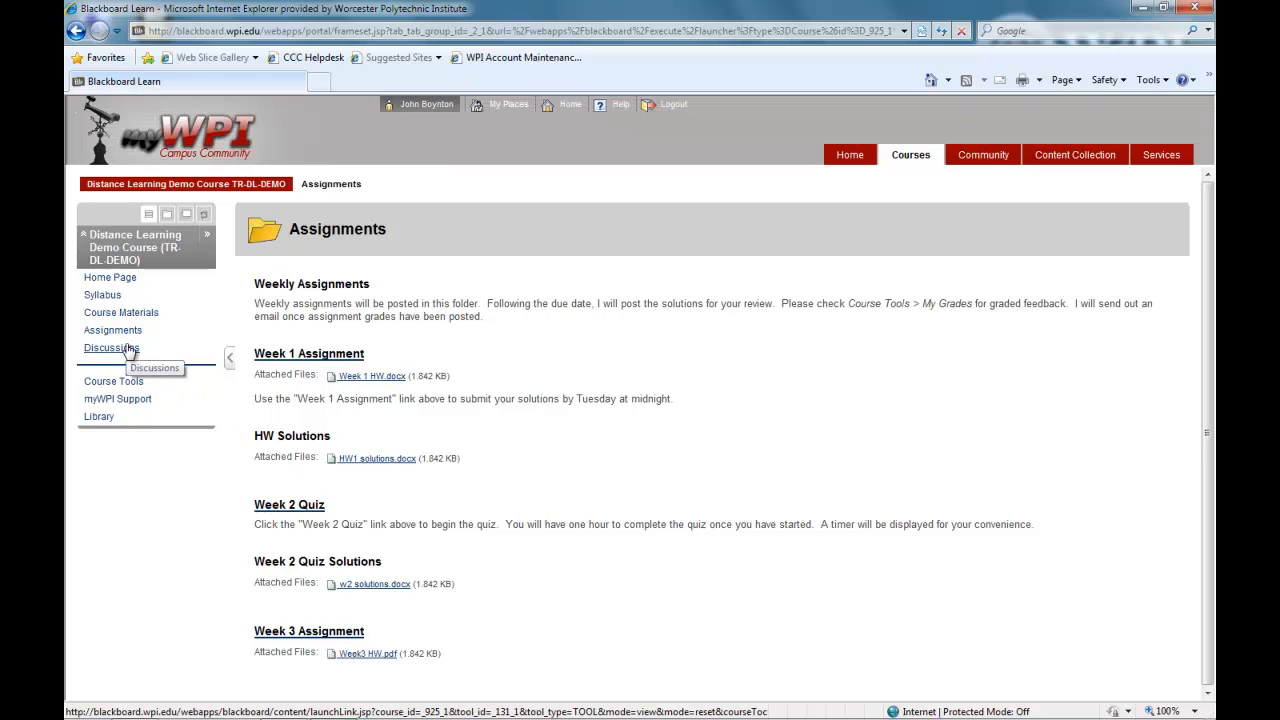
click(111, 347)
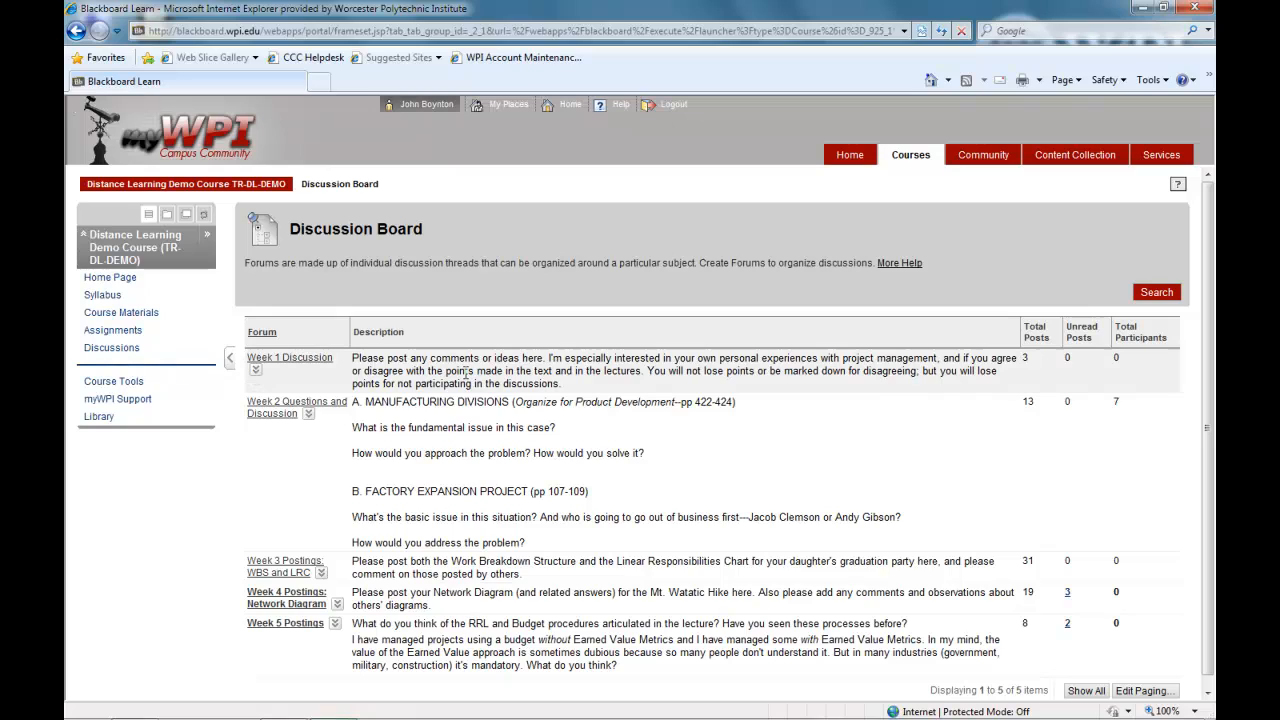
mouse_move(665, 358)
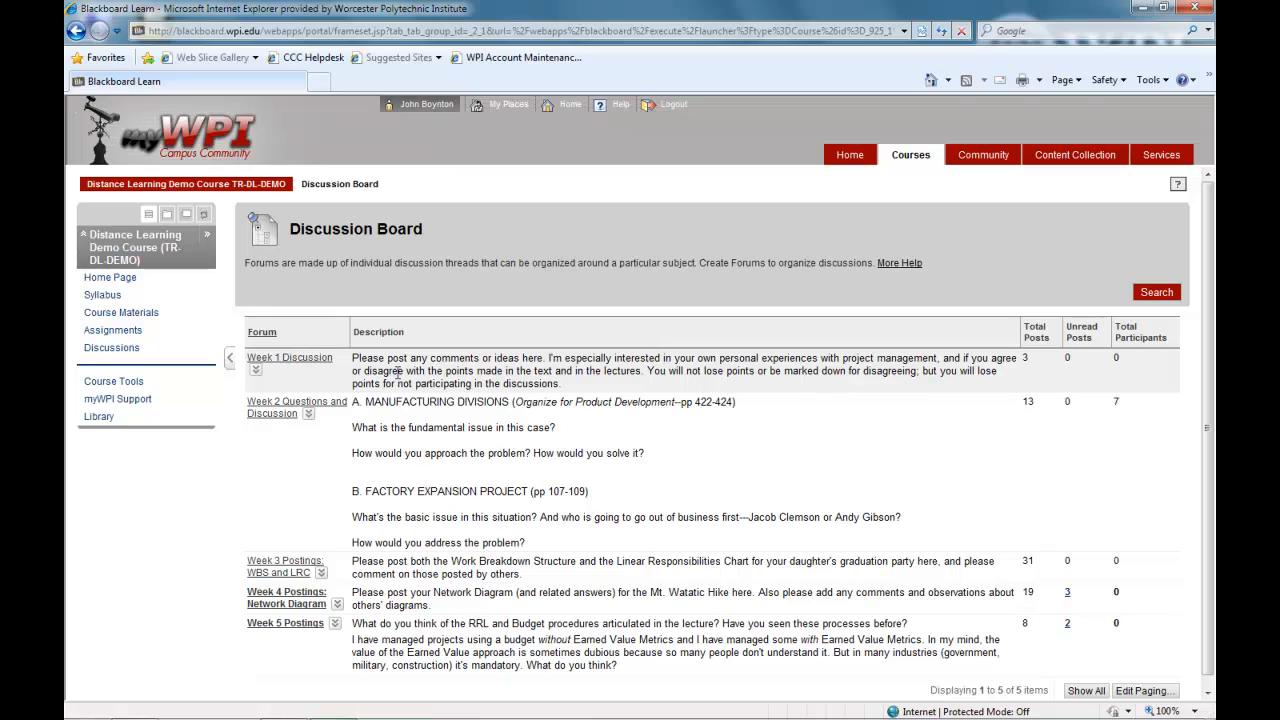
mouse_move(283, 407)
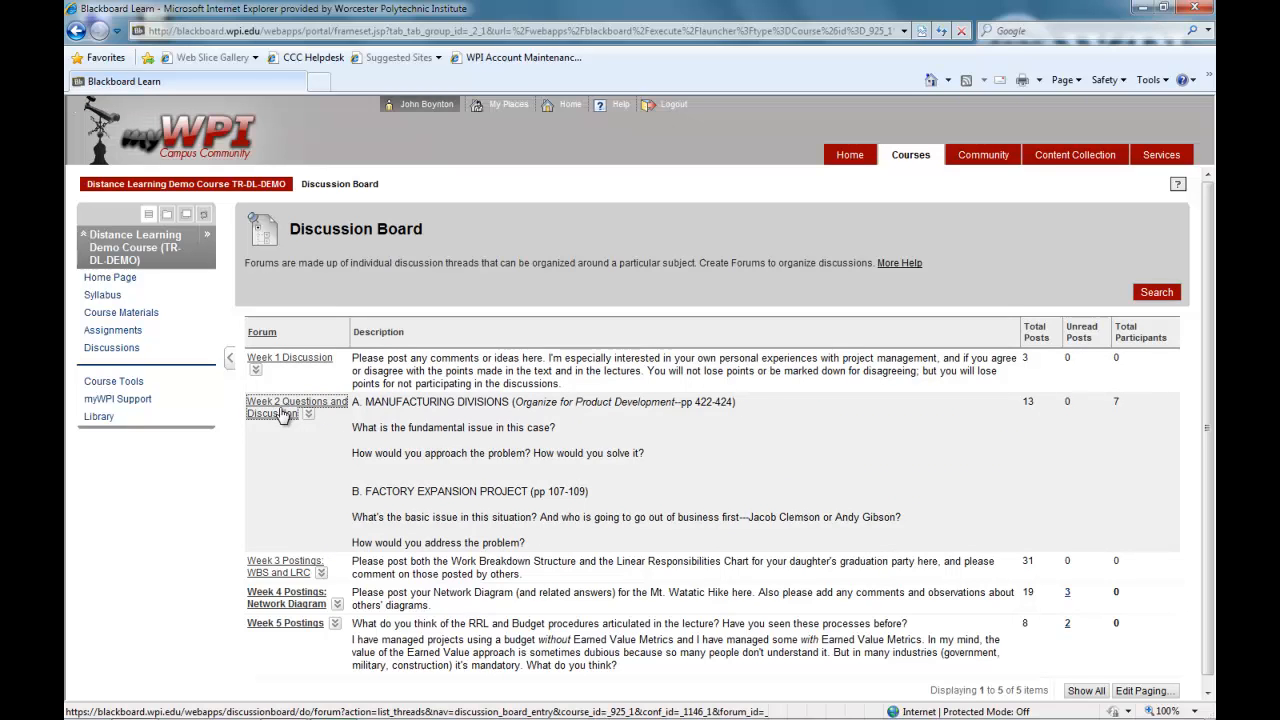
Open the Week 2 Questions and Discussion forum with its factory expansion threads.
click(290, 407)
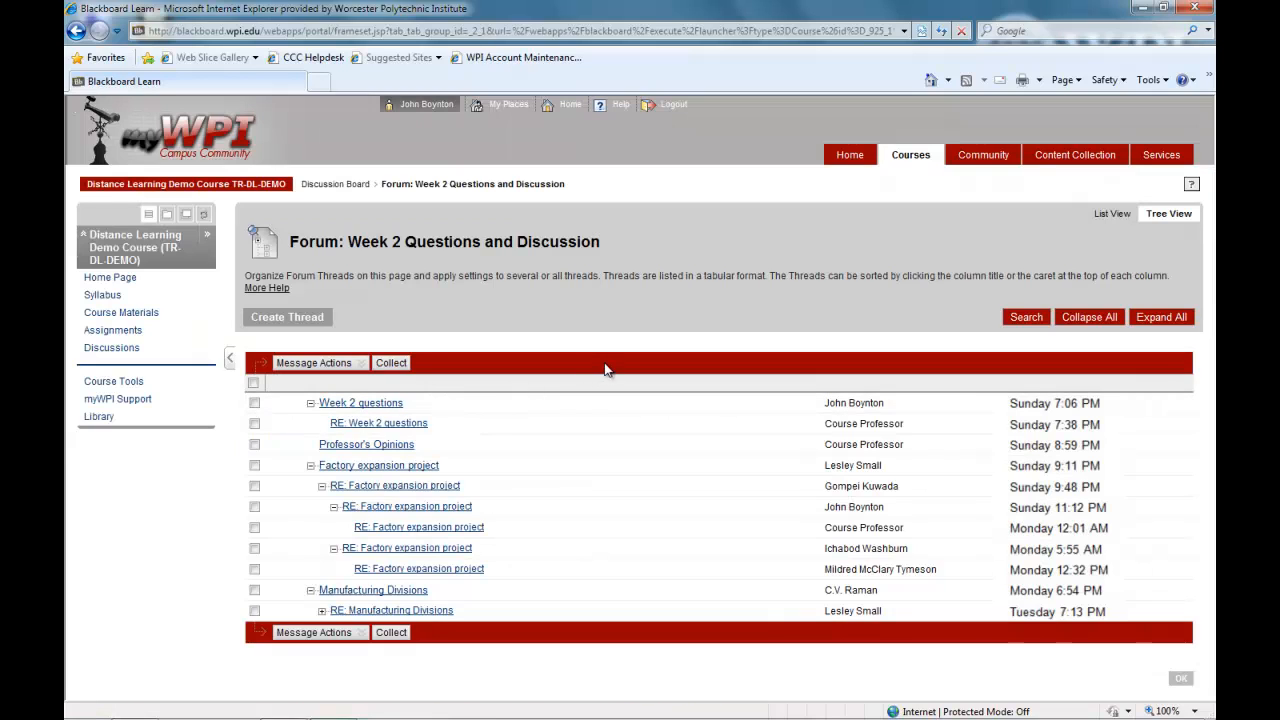
mouse_move(642, 358)
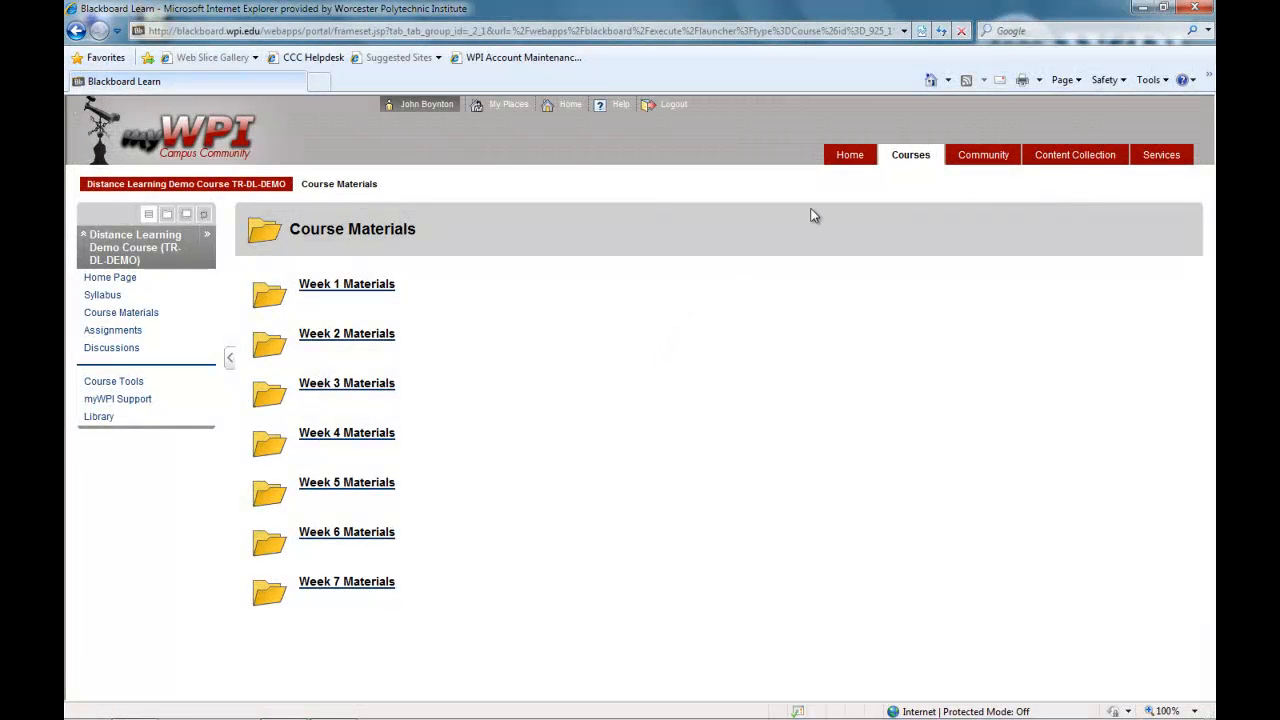
Return to the myWPI portal home page showing the Distance Learning Demo Course.
click(849, 154)
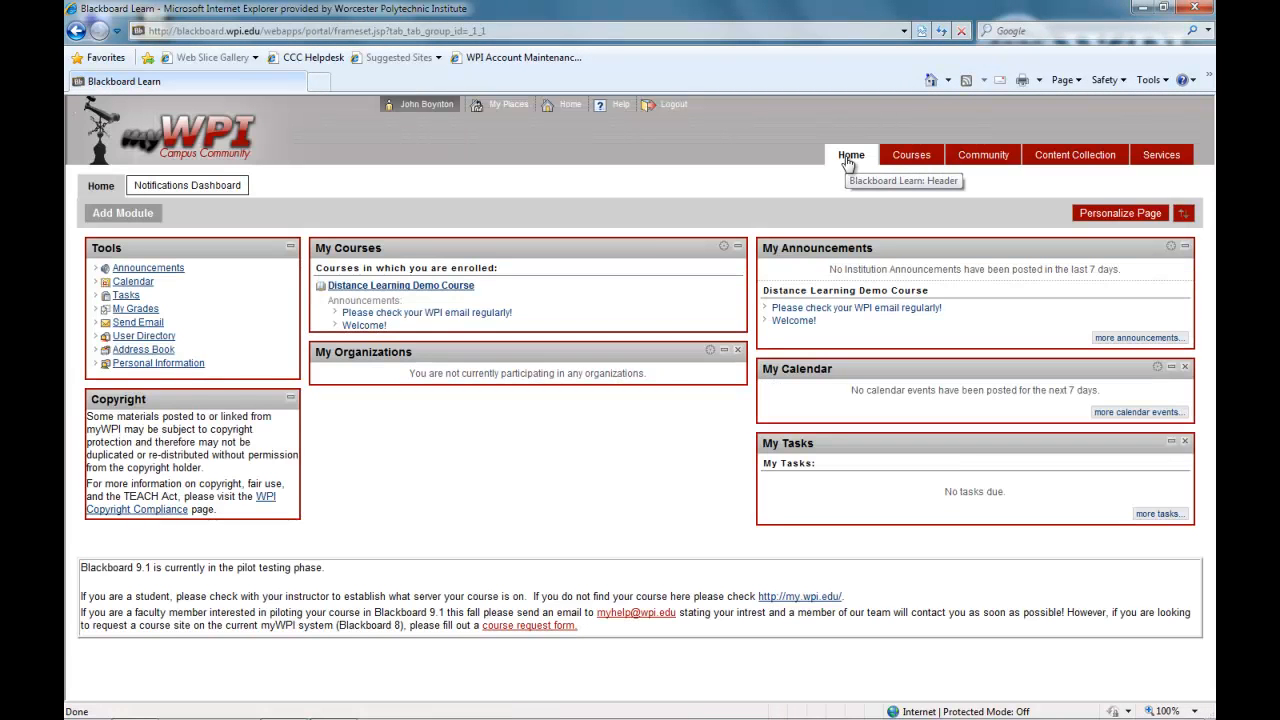
mouse_move(833, 160)
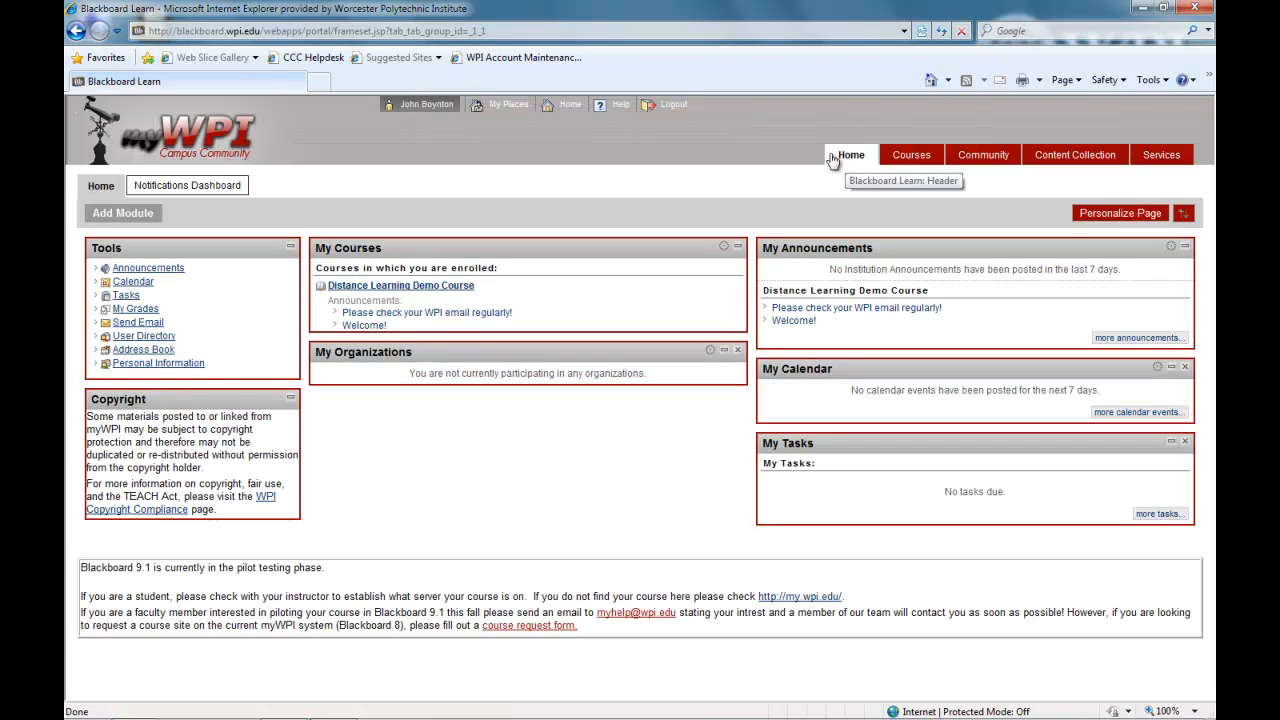
mouse_move(680, 120)
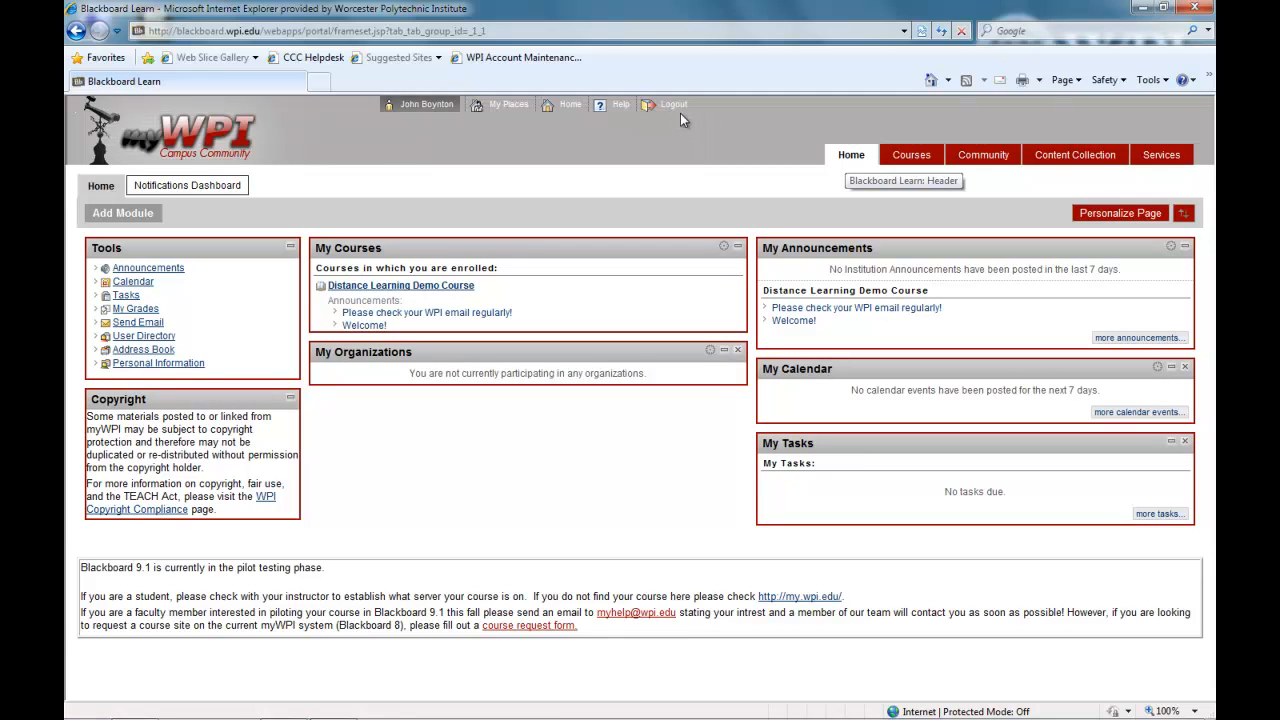
mouse_move(673, 104)
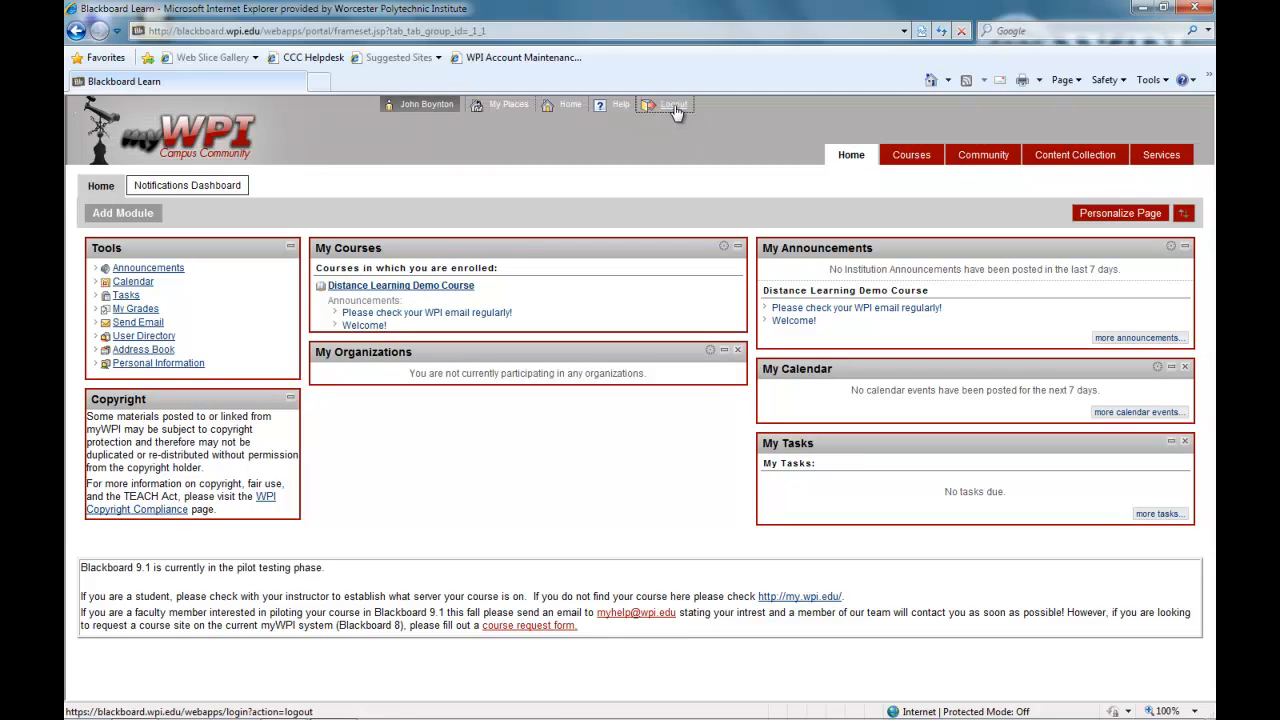